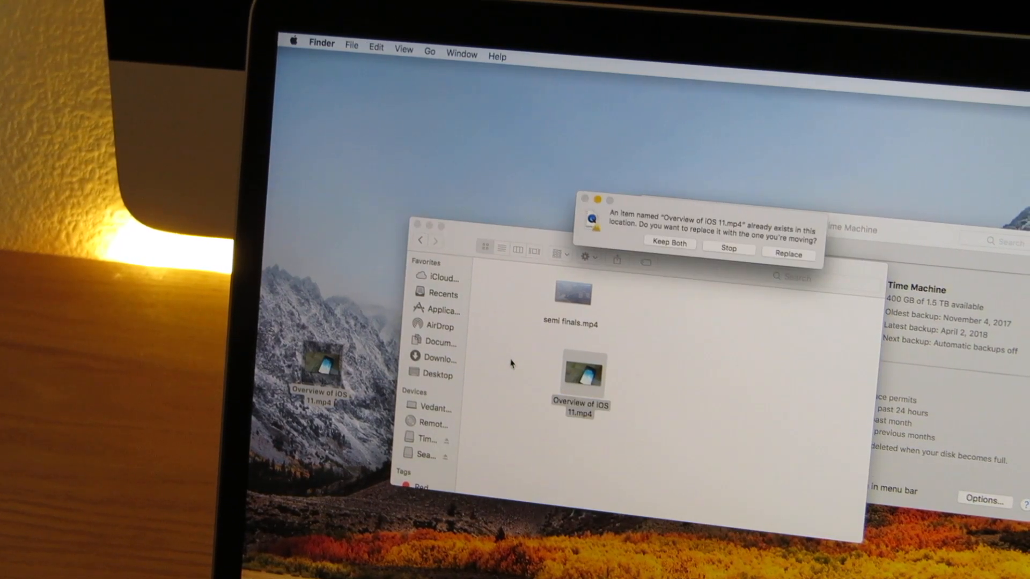
- Dismiss the 'item already exists' prompt about replacing the video file
left_click(787, 254)
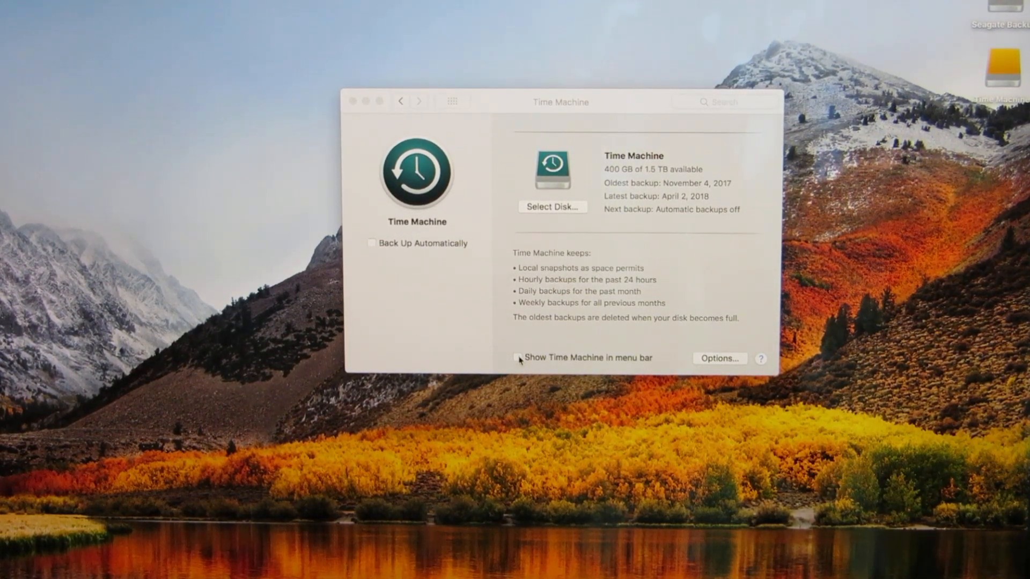
- Enable 'Show Time Machine in menu bar' in the Time Machine pane
left_click(515, 357)
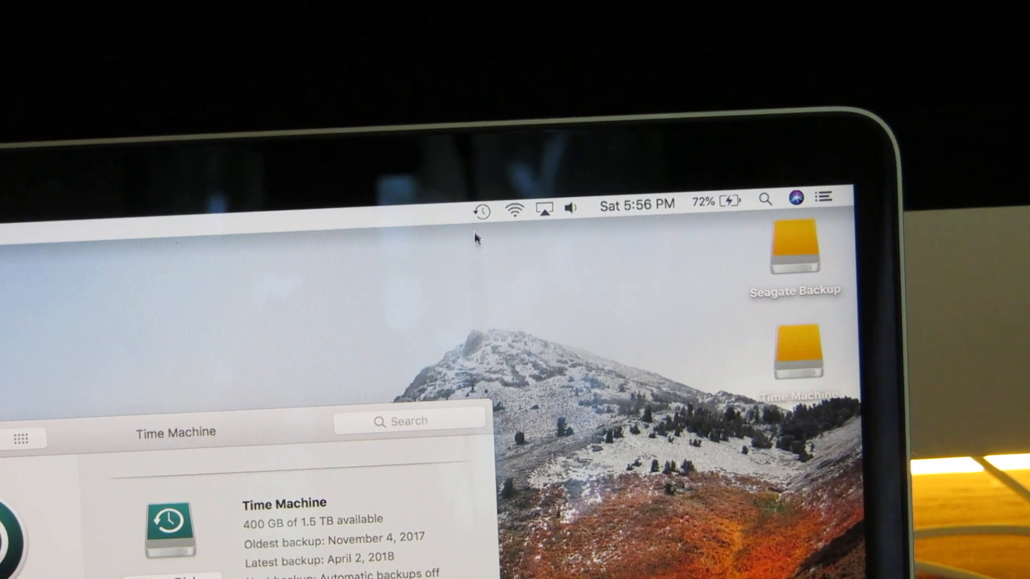
- Choose Back Up Now from the Time Machine menu bar icon
left_click(481, 210)
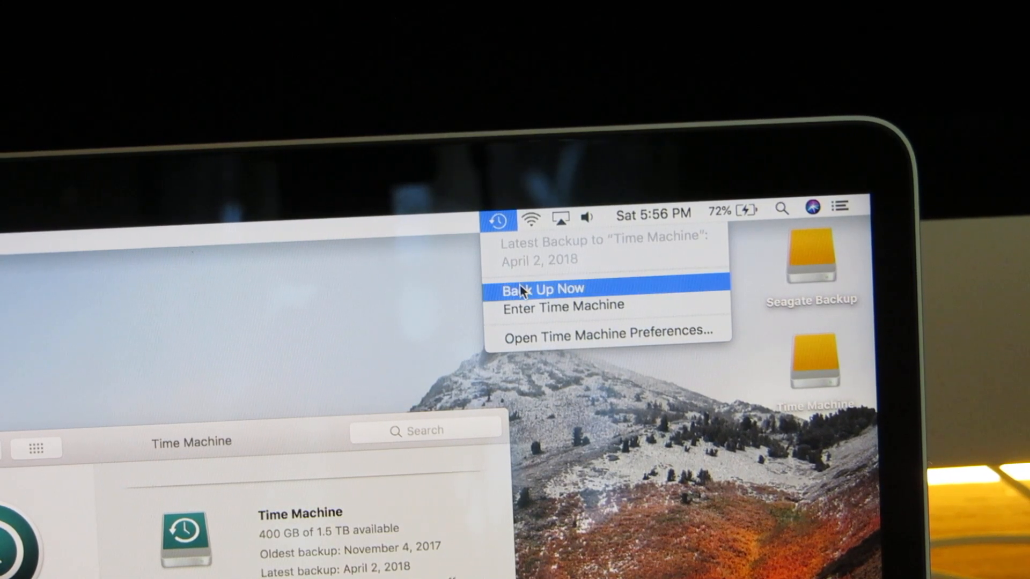
left_click(543, 289)
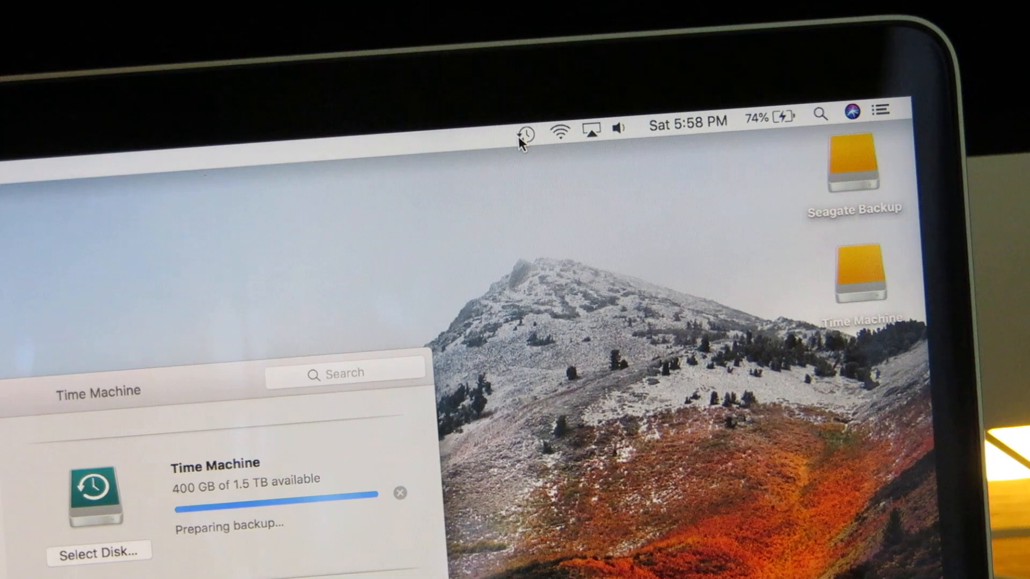
- After the 7:04 PM backup completes, untick 'Show Time Machine in menu bar'
left_click(522, 132)
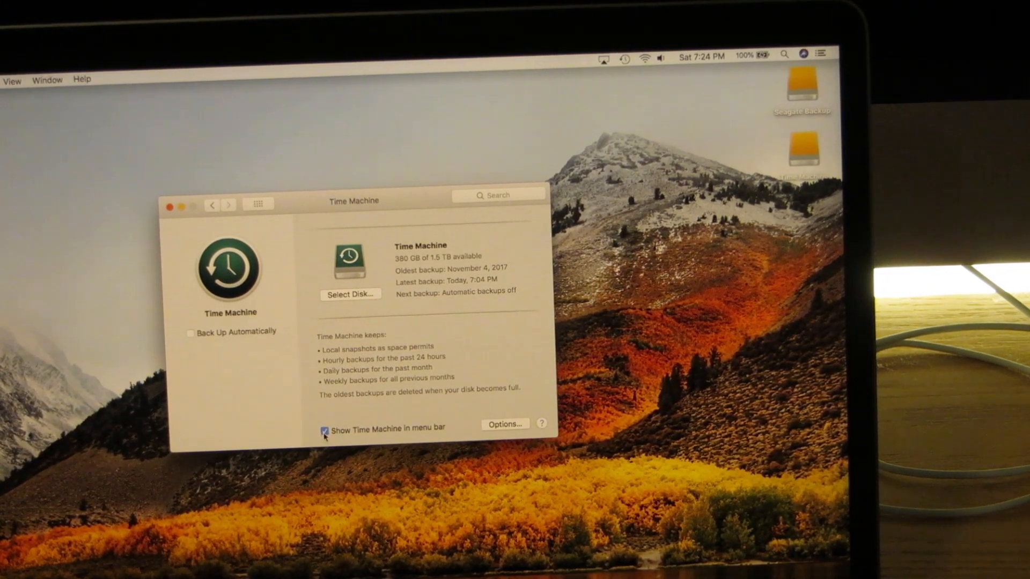
left_click(326, 429)
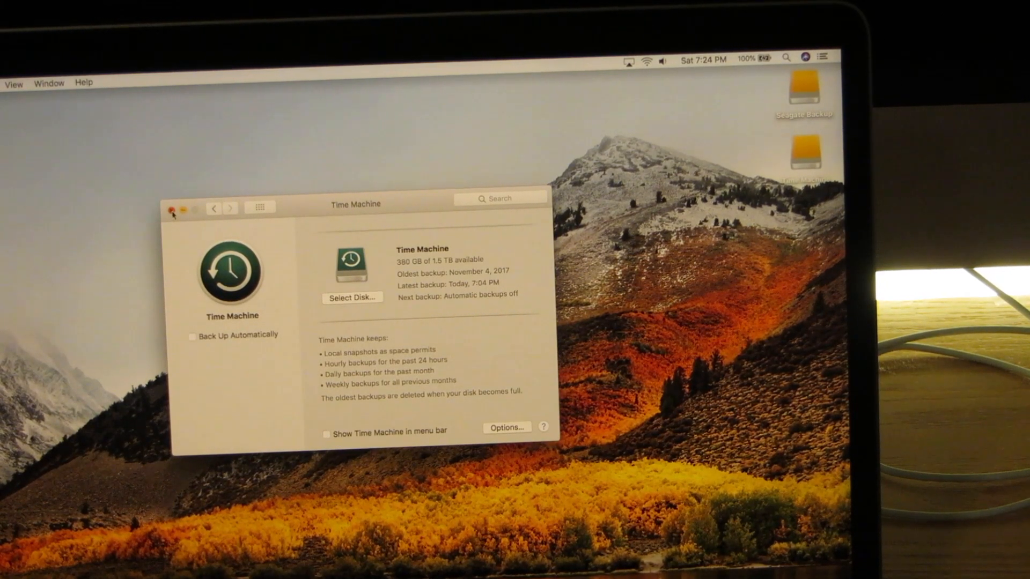
- Eject the Time Machine drive from its desktop context menu and confirm
right_click(802, 151)
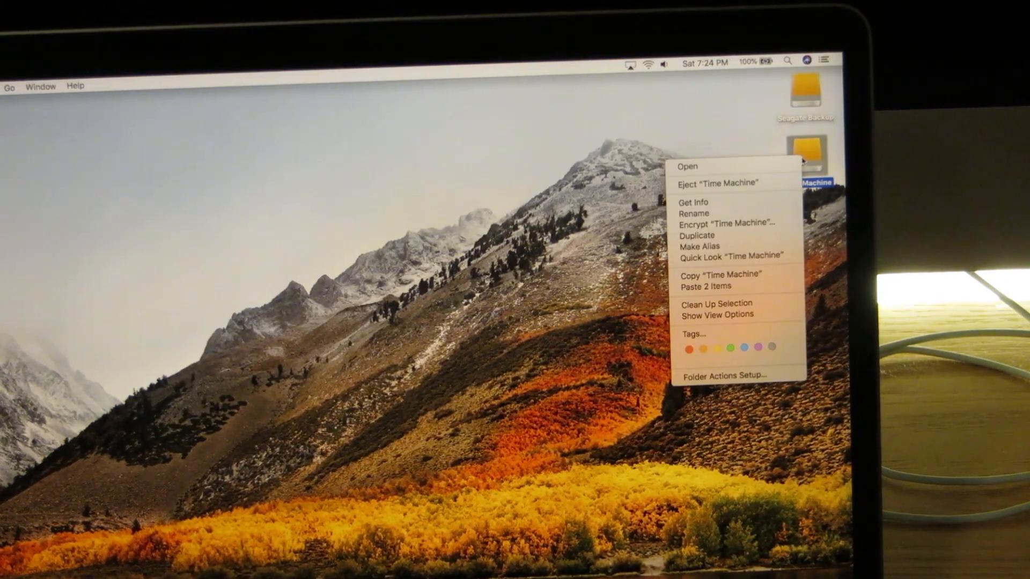
left_click(717, 182)
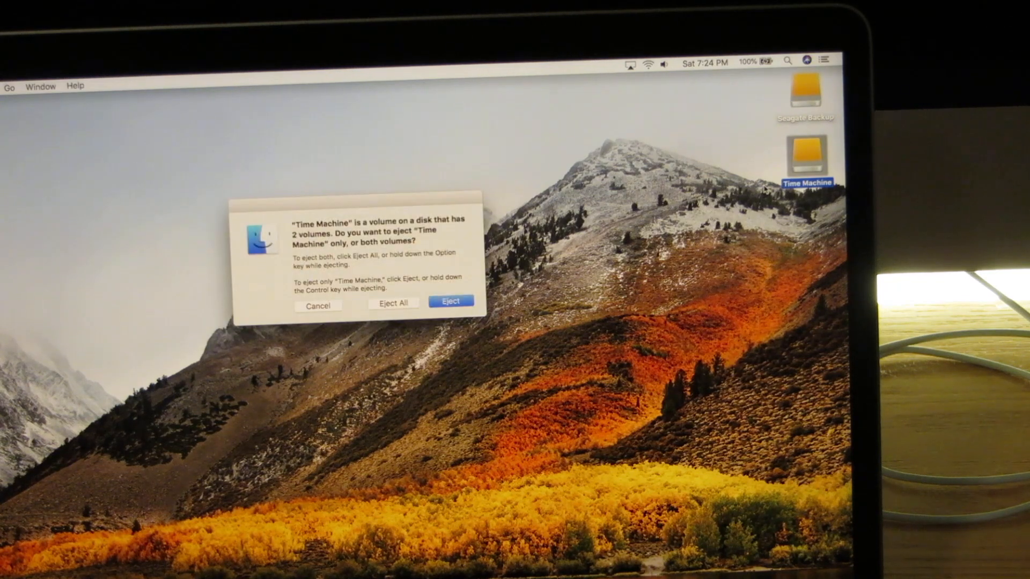
mouse_move(567, 347)
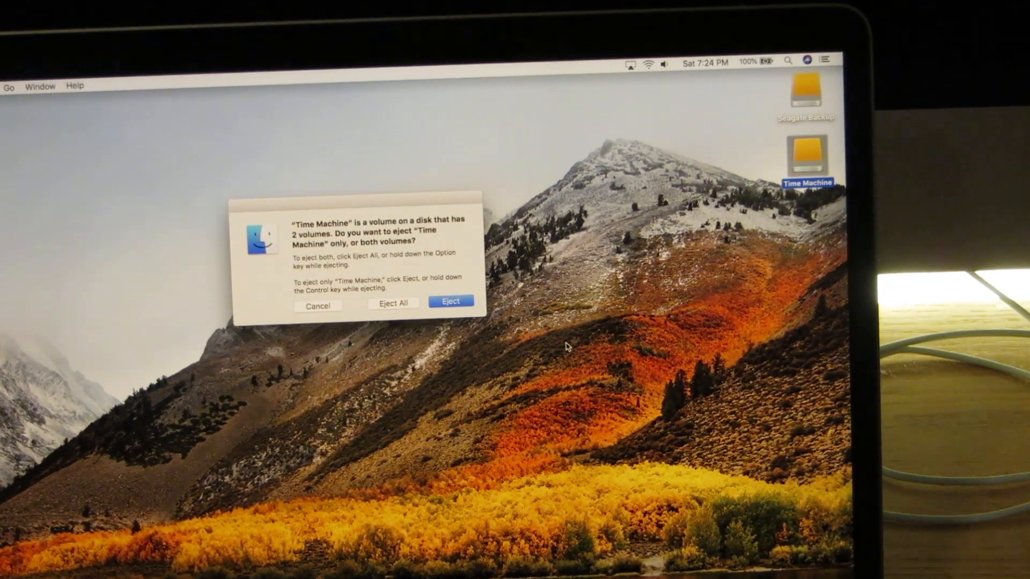
left_click(450, 302)
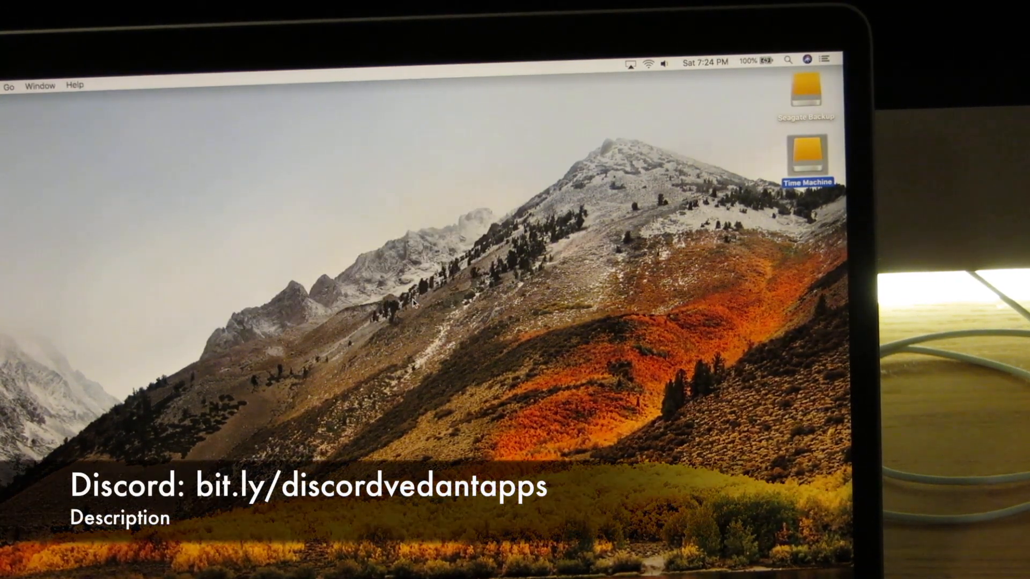